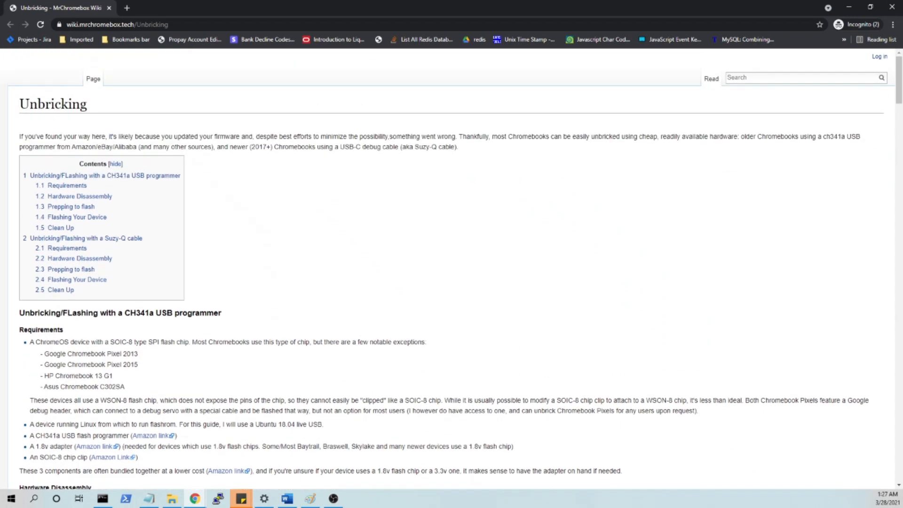
- Scroll through the CH341a flashing steps down to the Chromeboxes VPD extraction commands
double_click(52, 104)
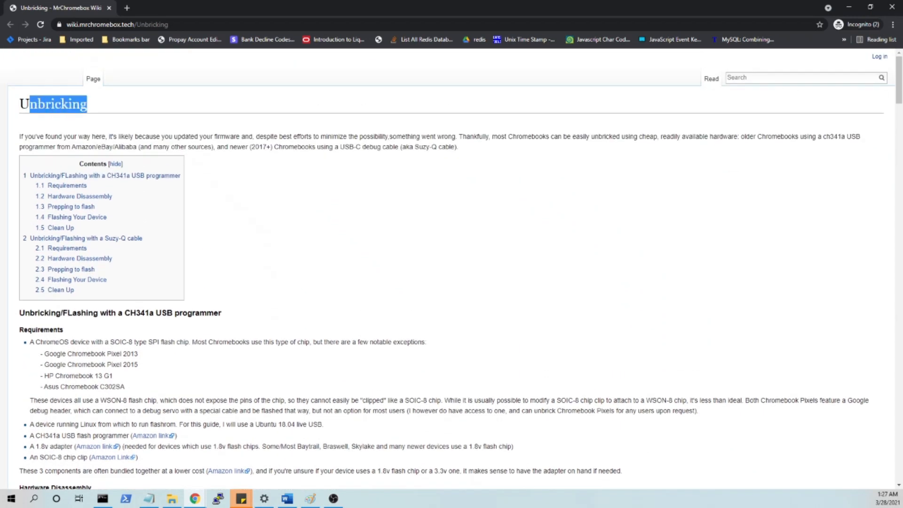
scroll(down, 3)
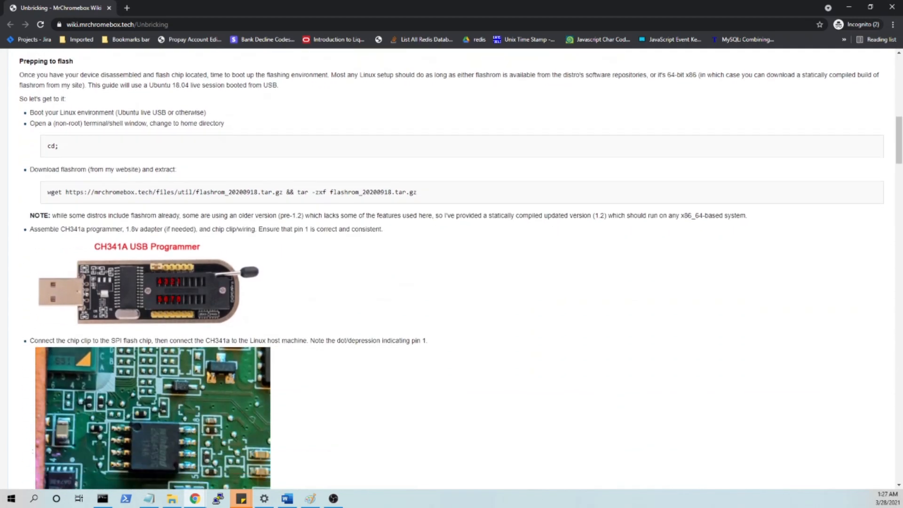
scroll(down, 3)
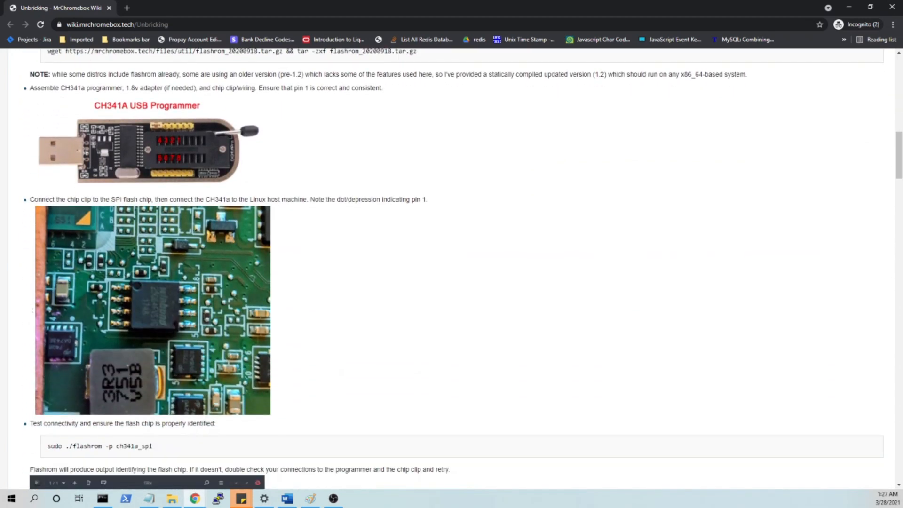
scroll(down, 3)
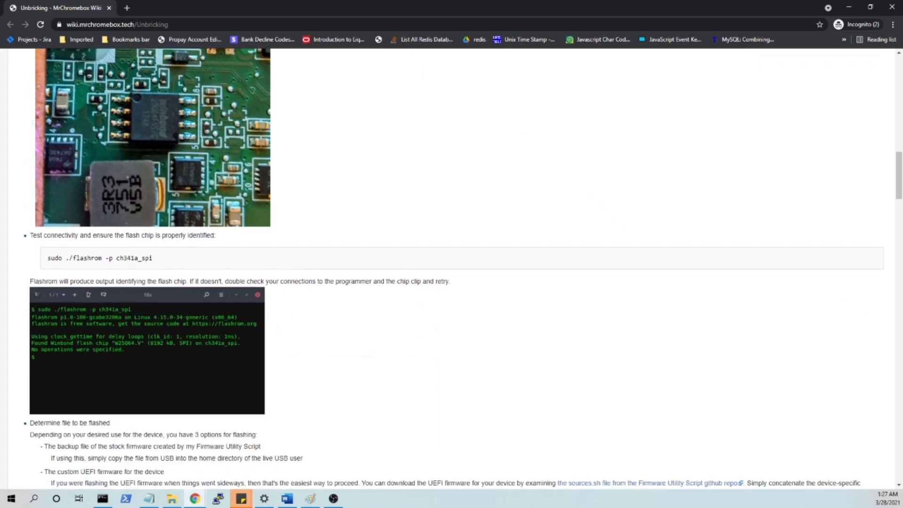
scroll(down, 3)
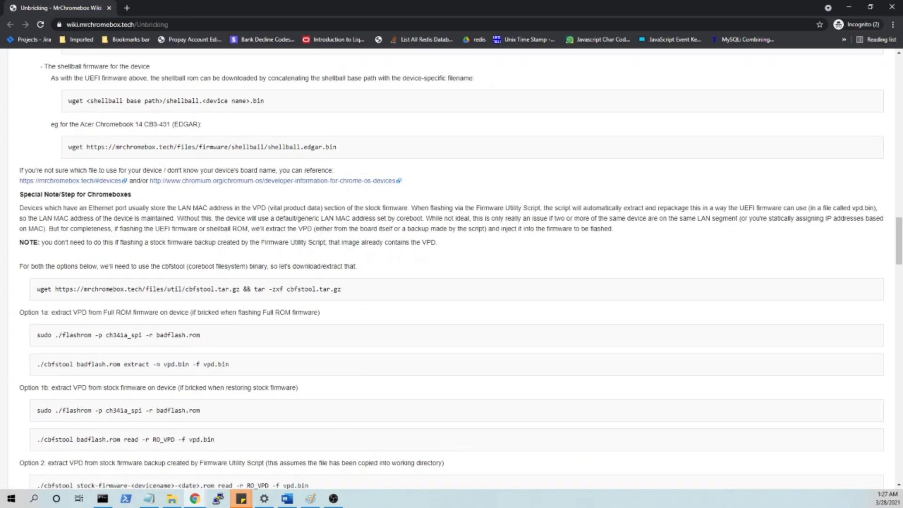
scroll(down, 3)
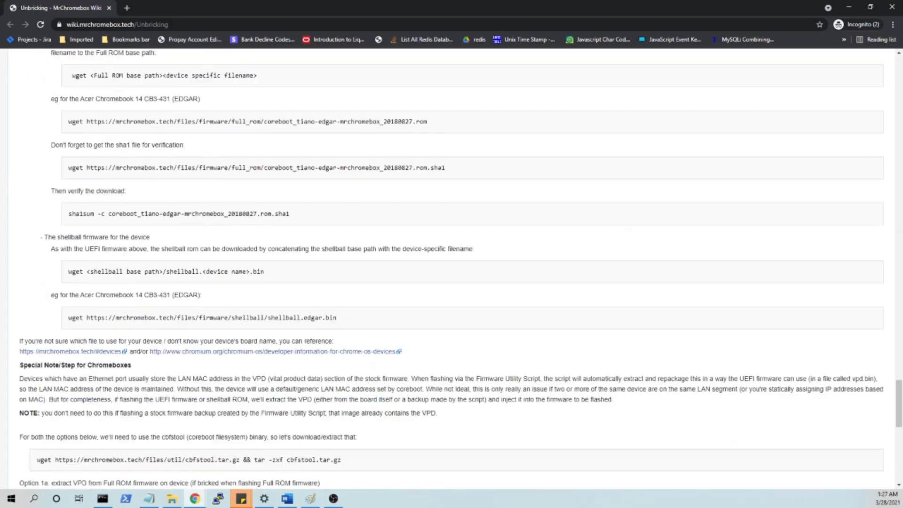
scroll(down, 3)
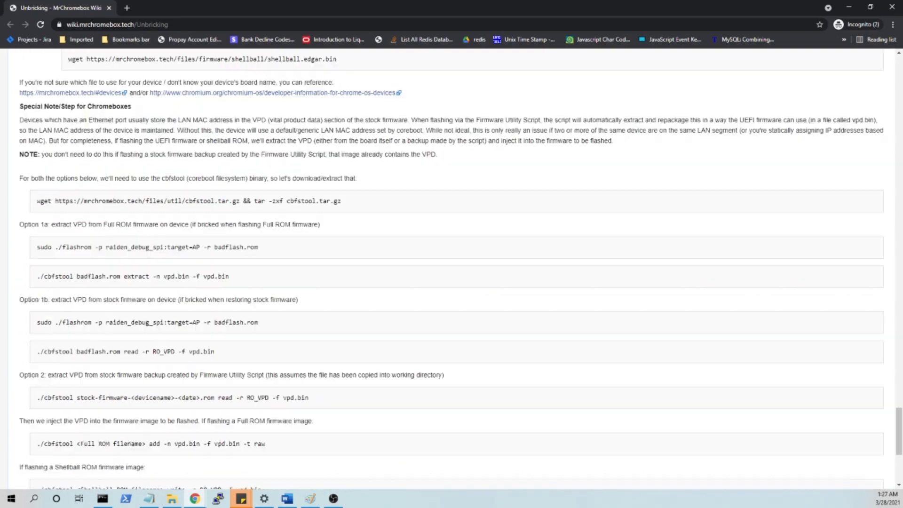